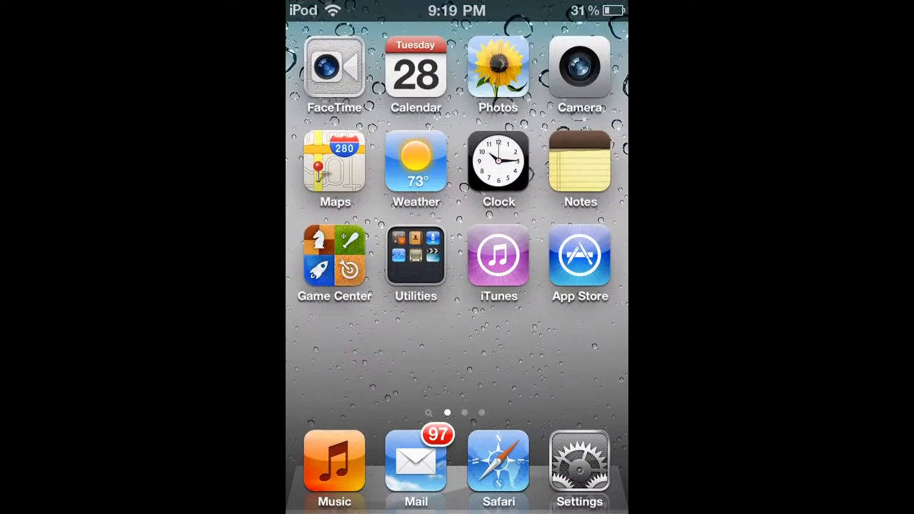
Step: Open Settings and add the Date & Time page as a home screen icon
click(580, 465)
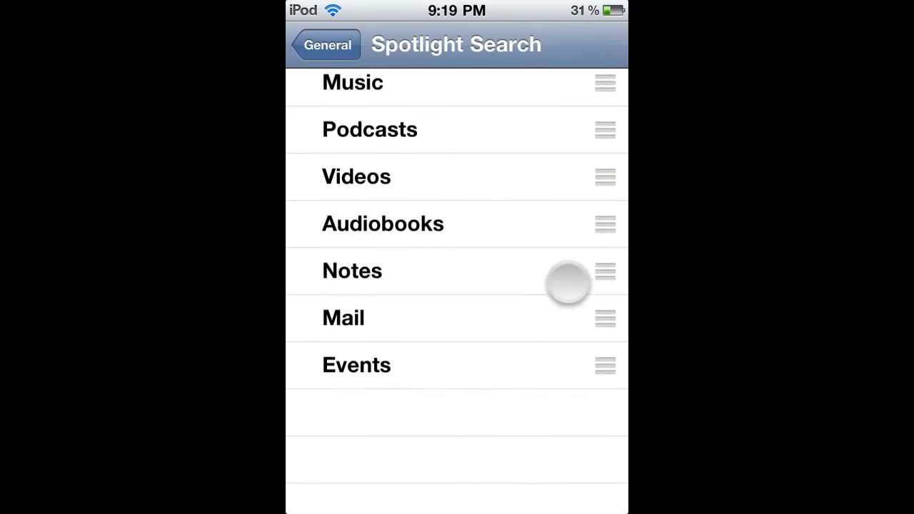
click(327, 44)
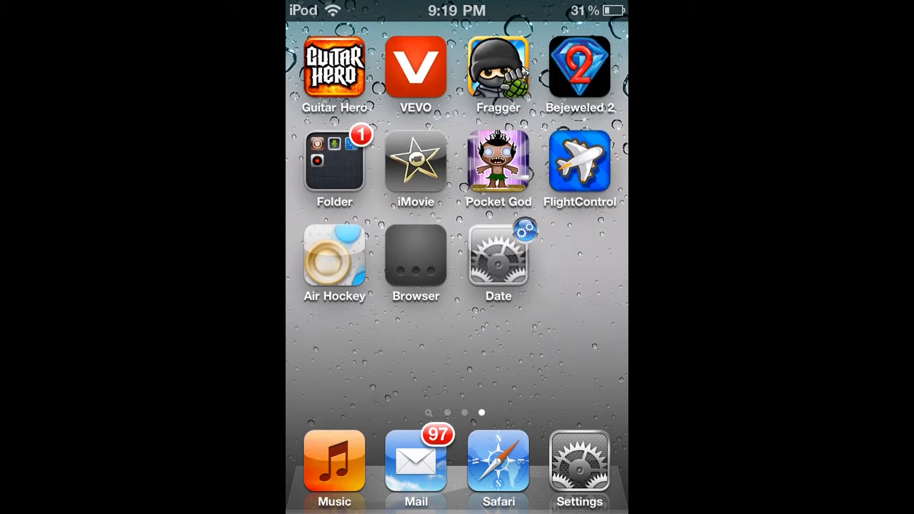
Step: Launch Date & Time from its home screen icon, then return to page one
click(498, 257)
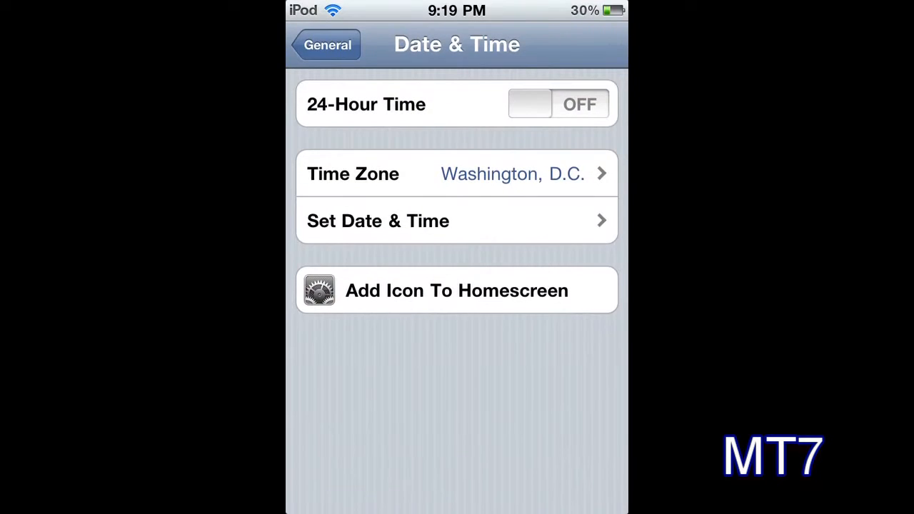
click(328, 45)
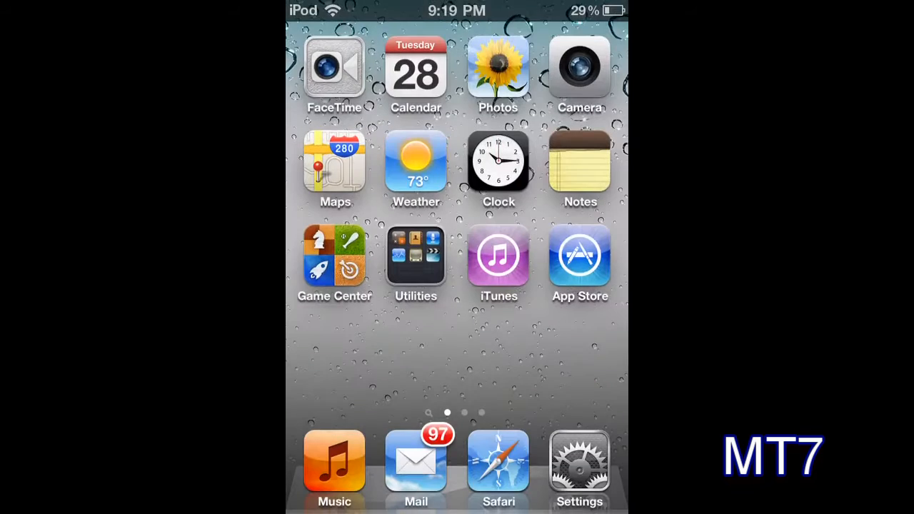
Step: Open the Wallpaper icon's popup on the last page and view the wallpaper grid
scroll(left, 3)
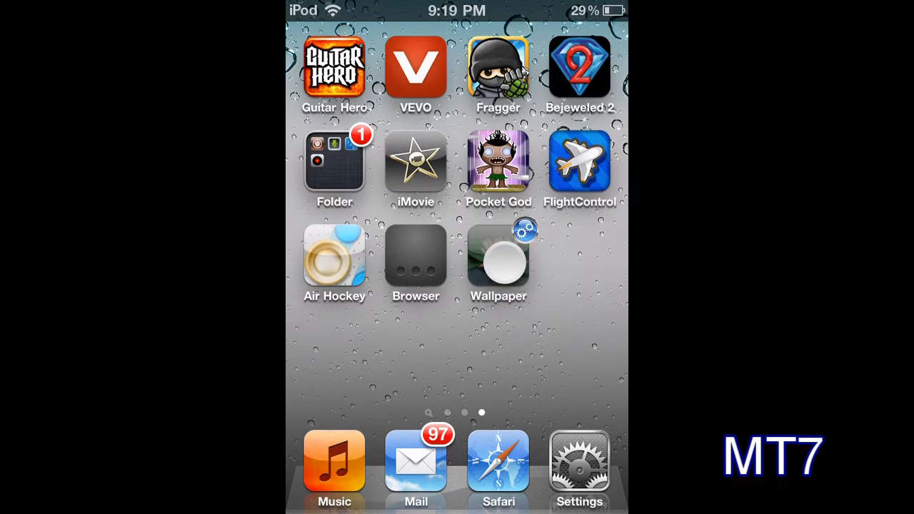
click(499, 257)
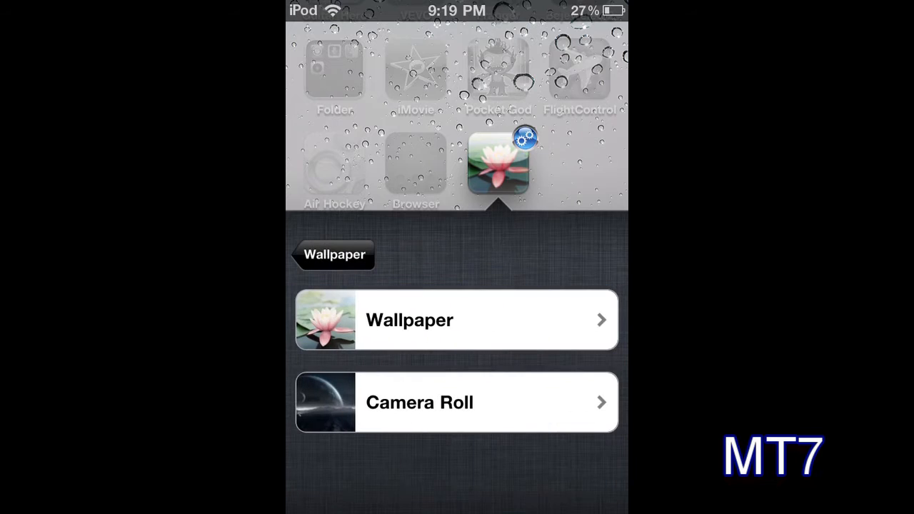
click(457, 320)
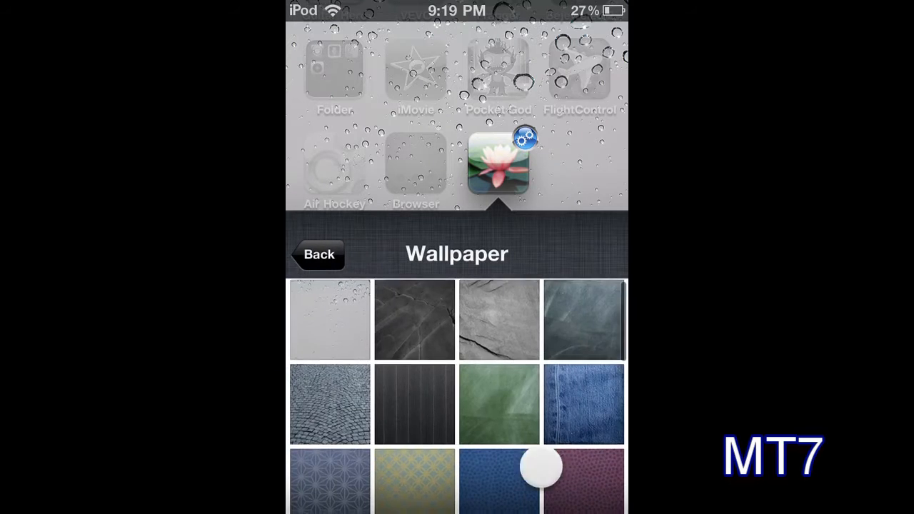
click(319, 255)
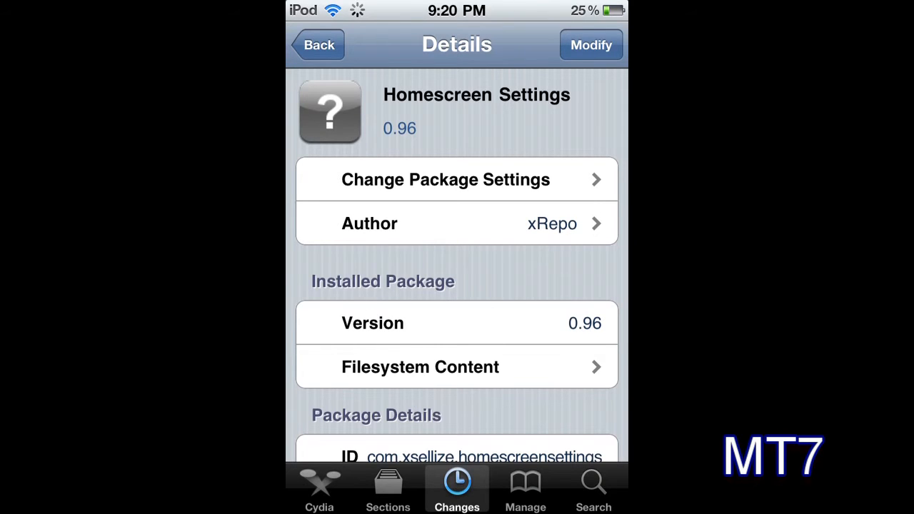
Step: Scroll the Homescreen Settings 0.96 details page to its Xsellize banner and description
scroll(up, 3)
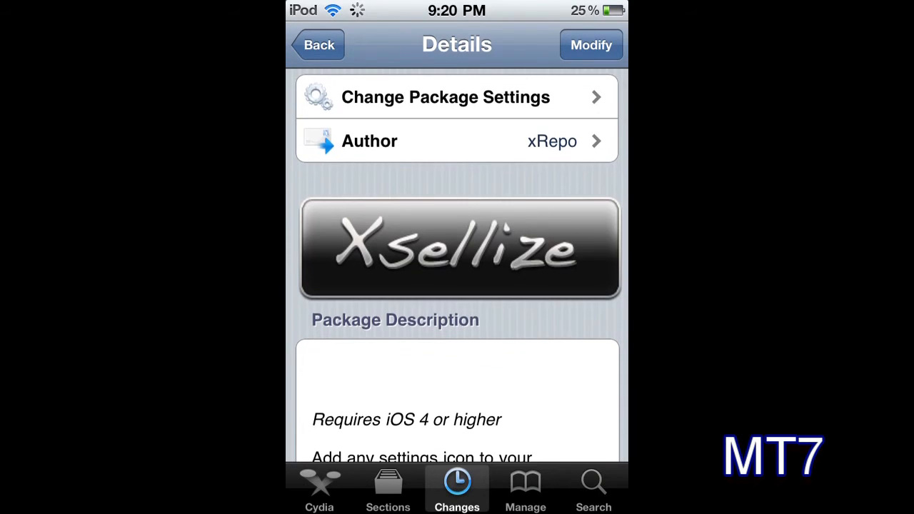
scroll(down, 3)
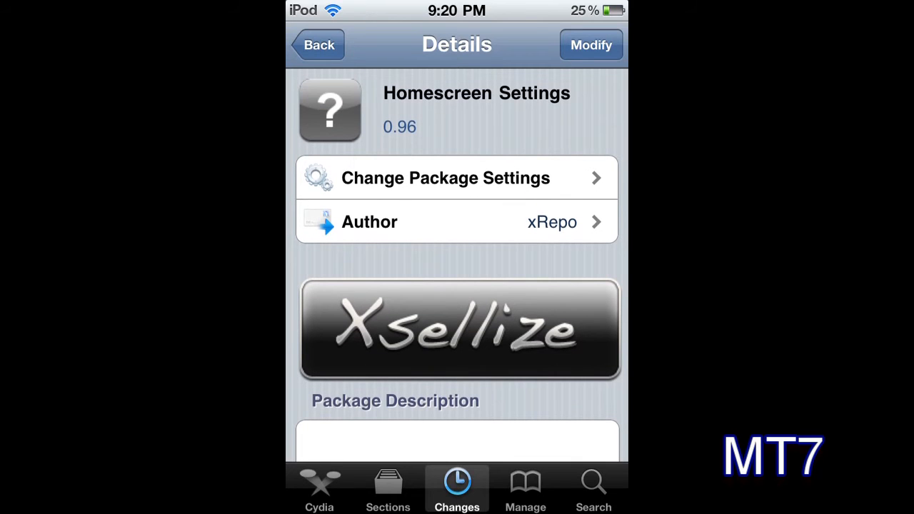